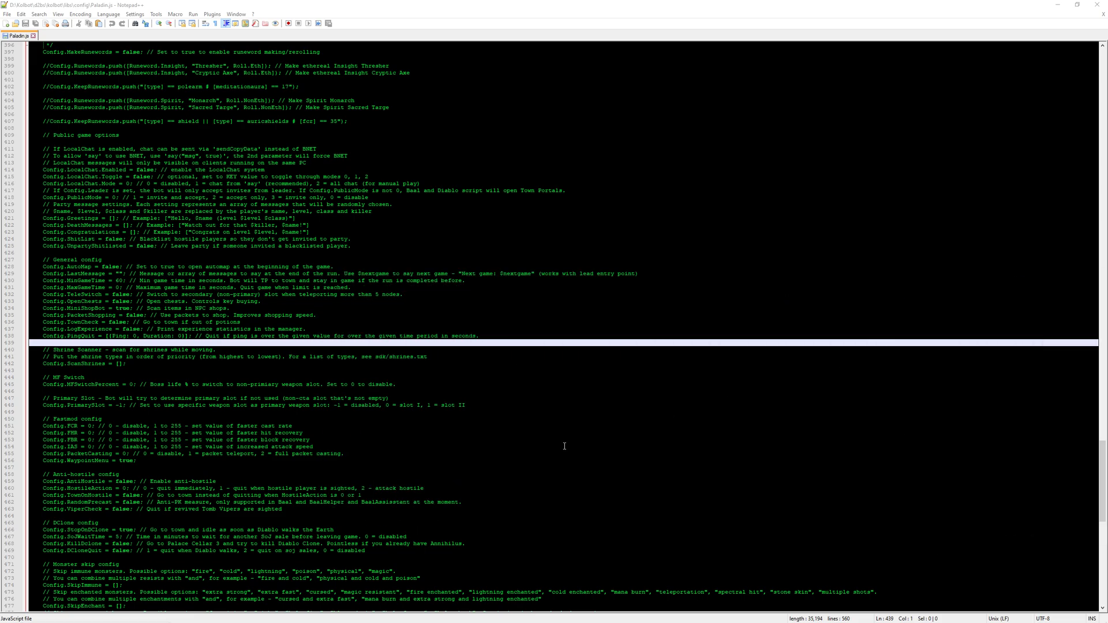
{"action": "mouse_move", "coordinate": [510, 458]}
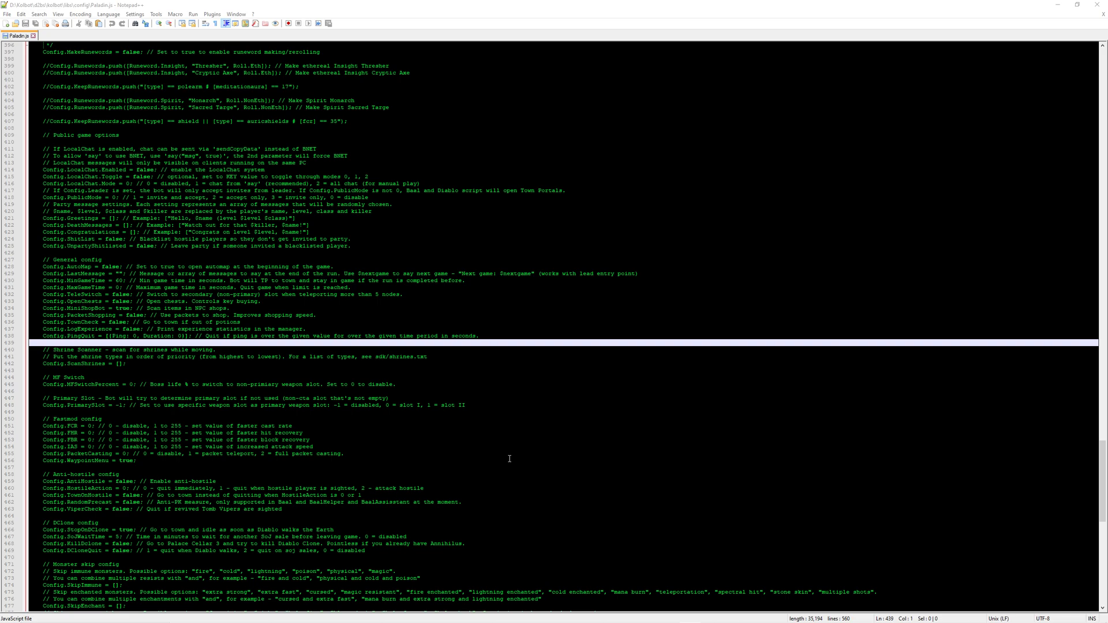
{"action": "mouse_move", "coordinate": [598, 163]}
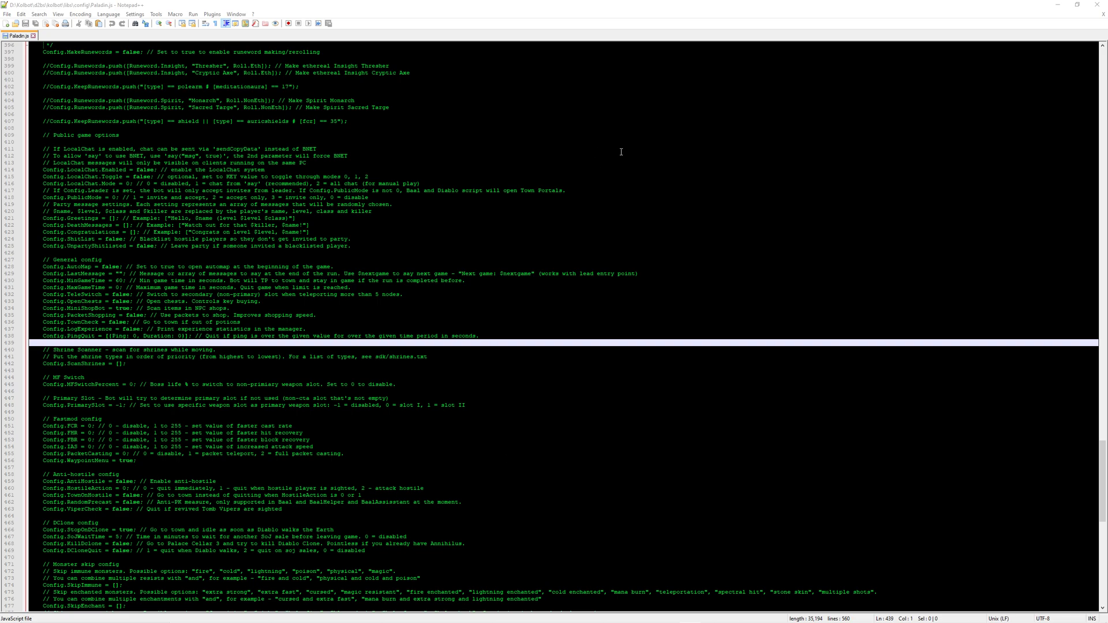
{"action": "mouse_move", "coordinate": [946, 93]}
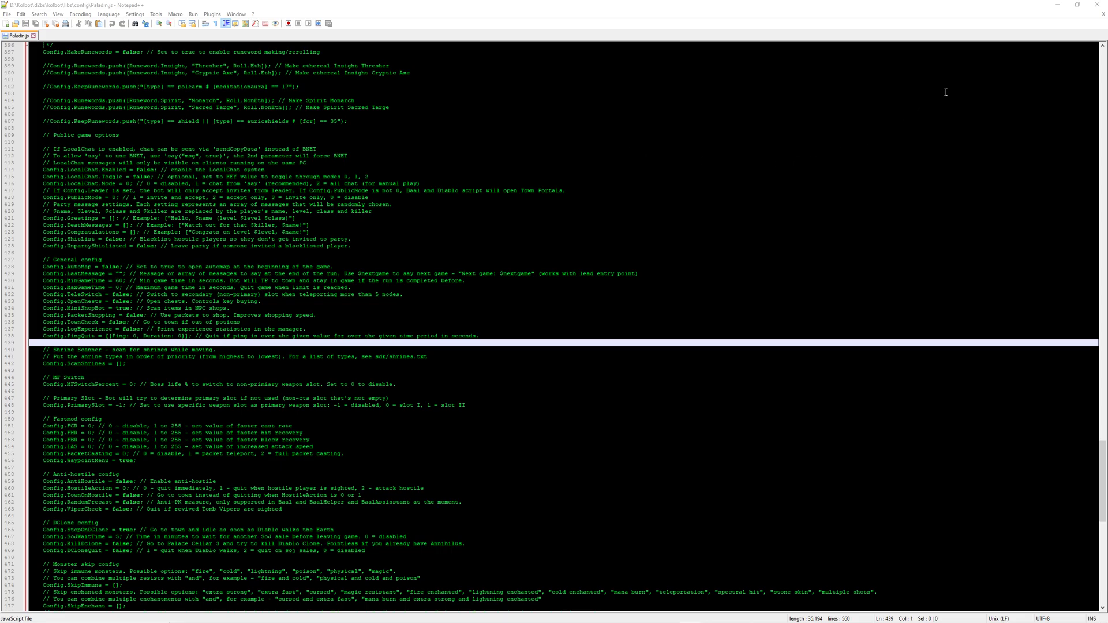